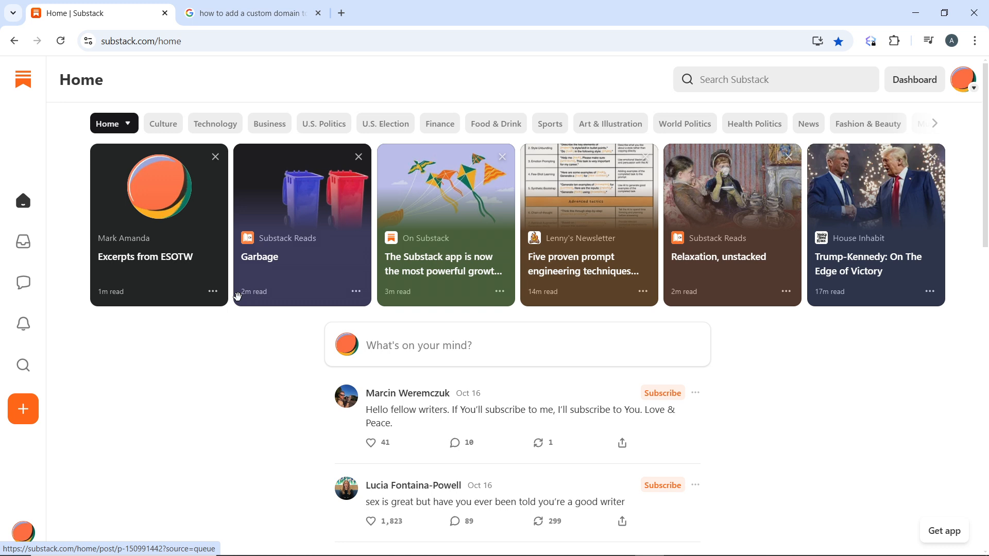
pyautogui.moveTo(23, 365)
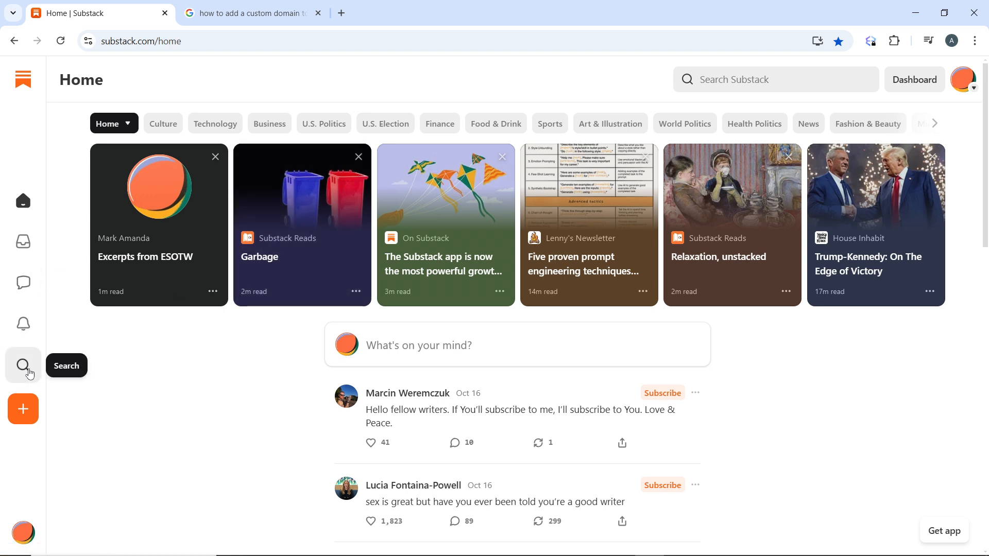
pyautogui.moveTo(23, 201)
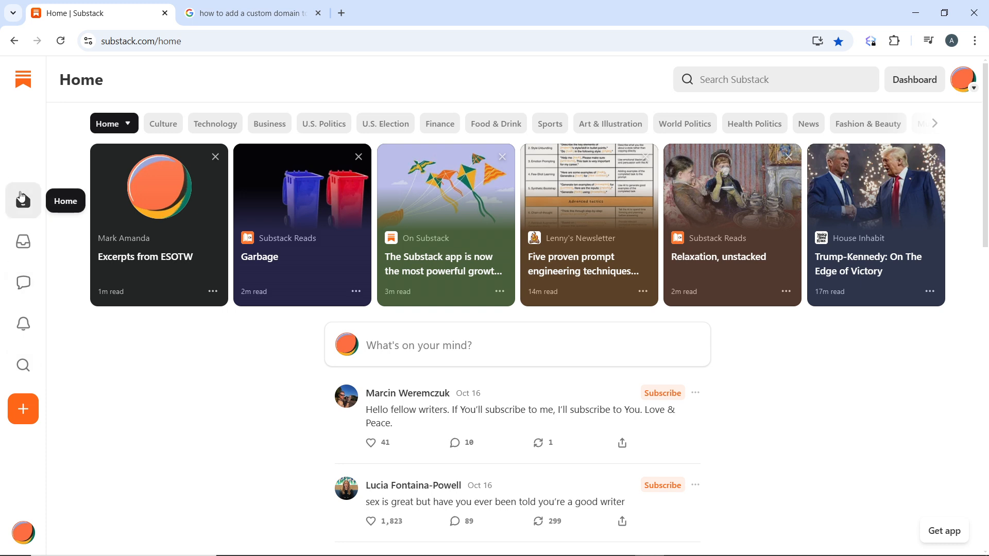
pyautogui.moveTo(175, 224)
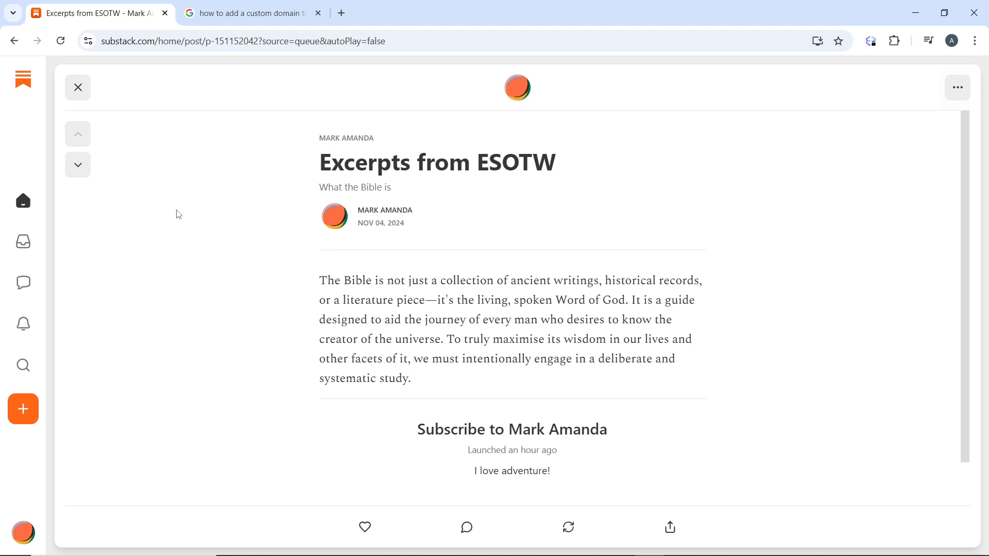
pyautogui.moveTo(957, 86)
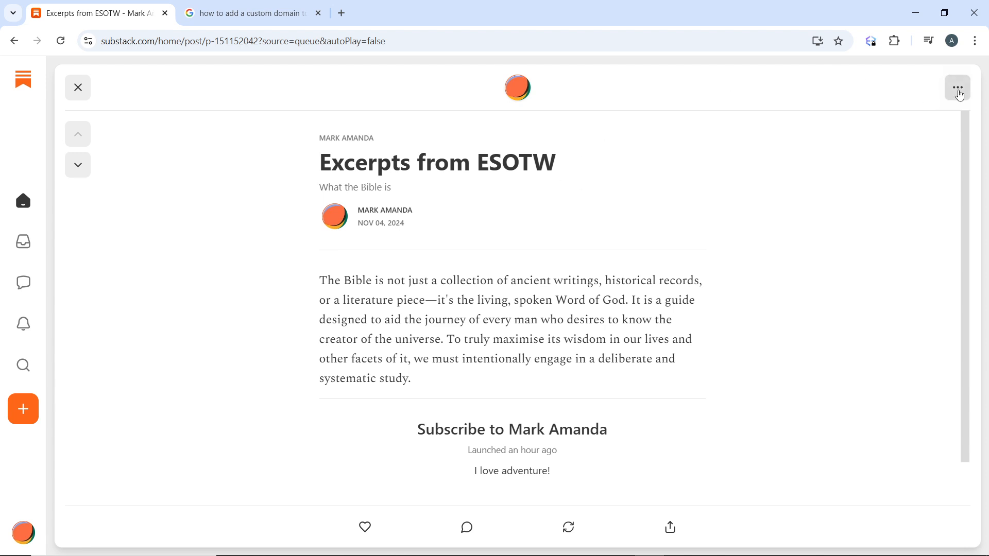
# - Choose Edit post from the '…' actions menu to reopen the post as a draft
pyautogui.click(956, 87)
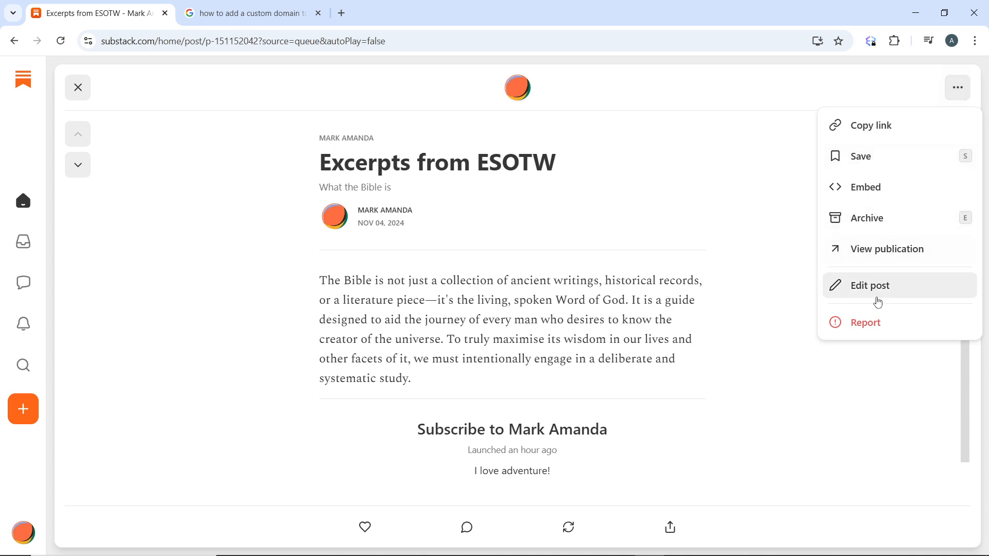
pyautogui.click(869, 285)
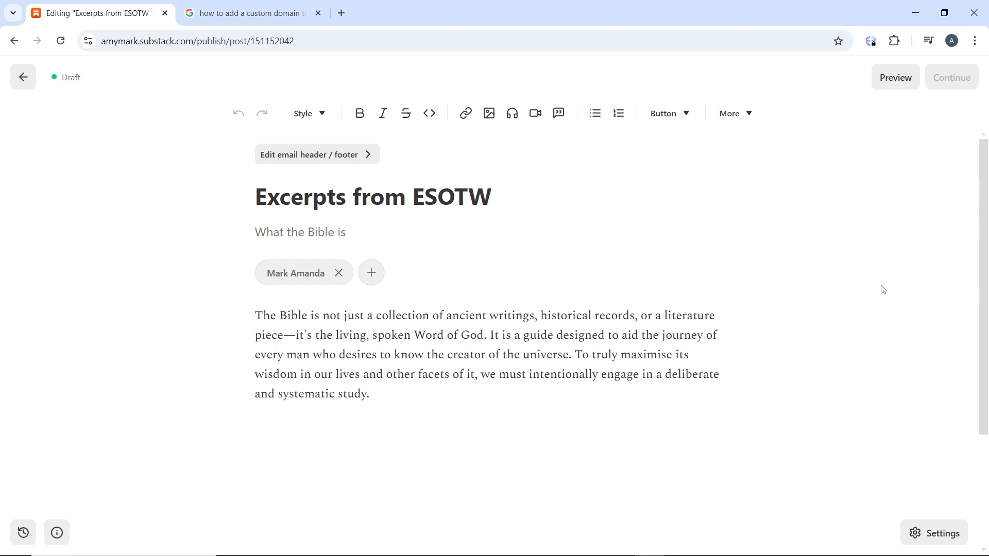
pyautogui.moveTo(695, 260)
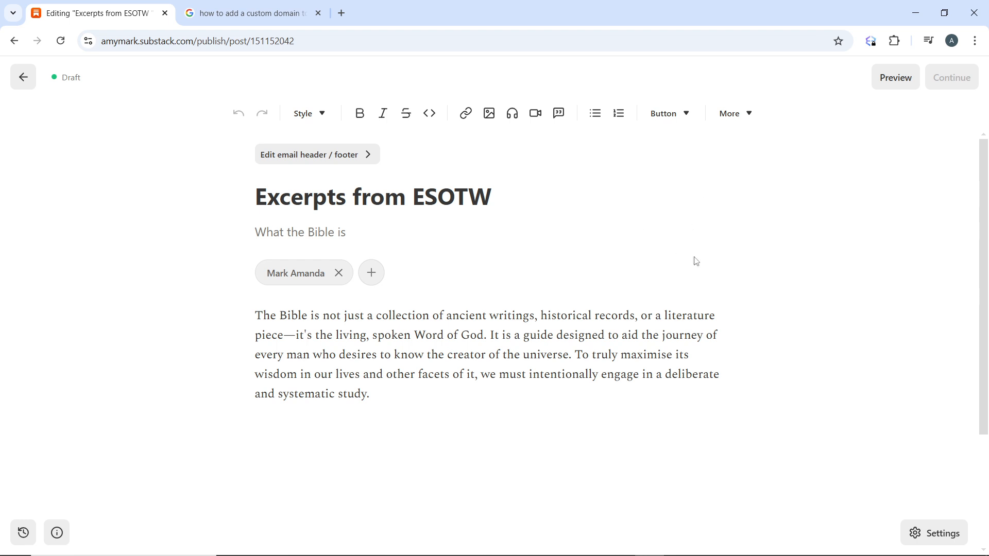
pyautogui.moveTo(867, 302)
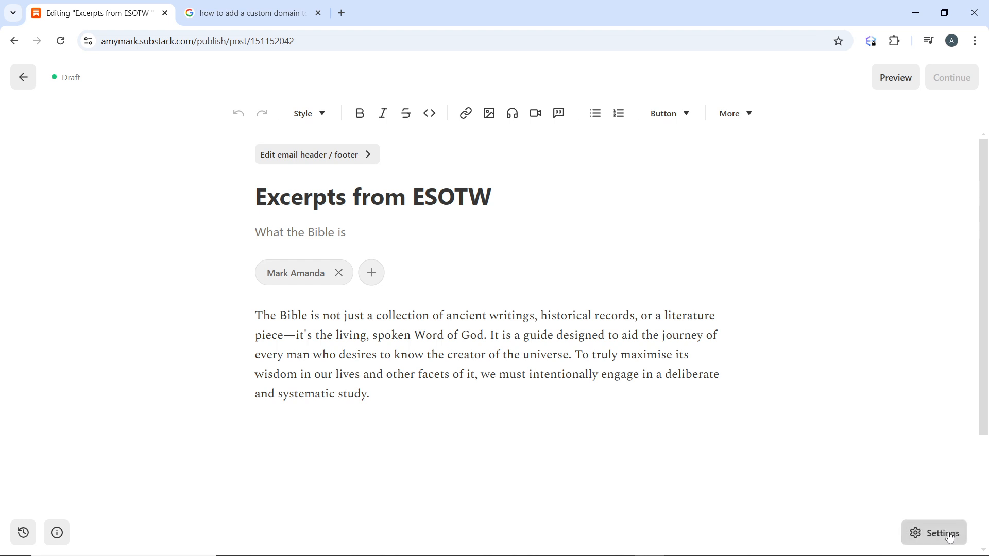
# - Go into Post settings and scroll down past the social preview toward Add tags
pyautogui.click(934, 532)
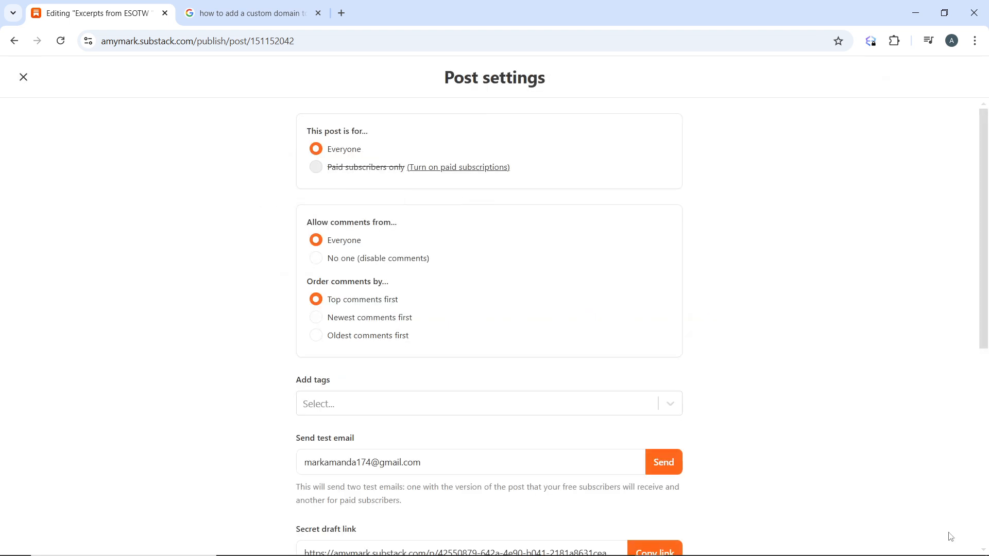
pyautogui.scroll(-3)
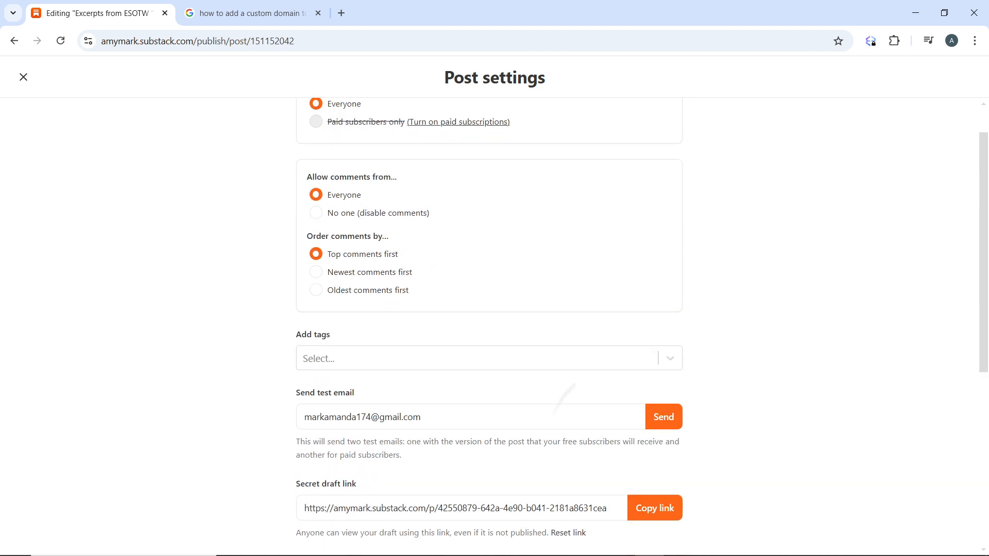
pyautogui.scroll(-3)
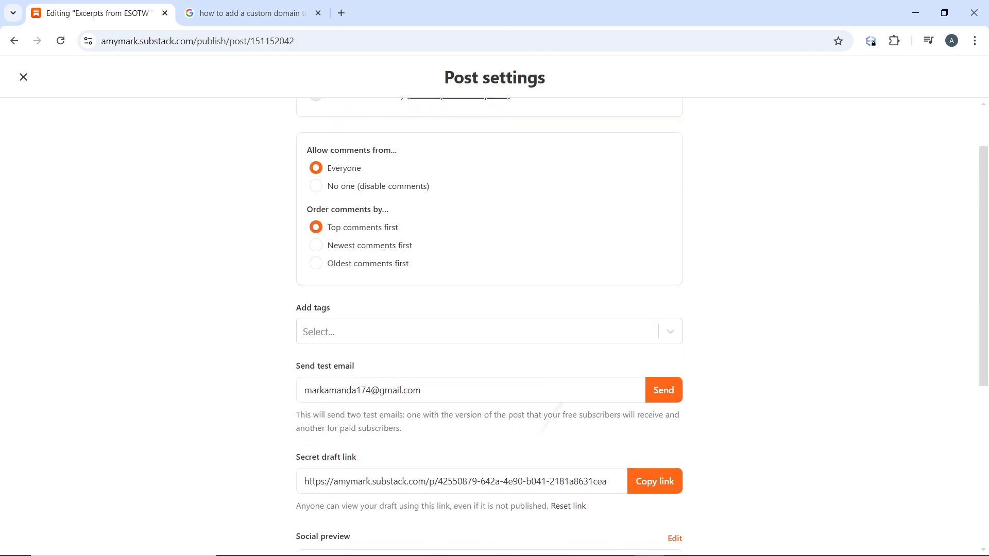
pyautogui.scroll(-3)
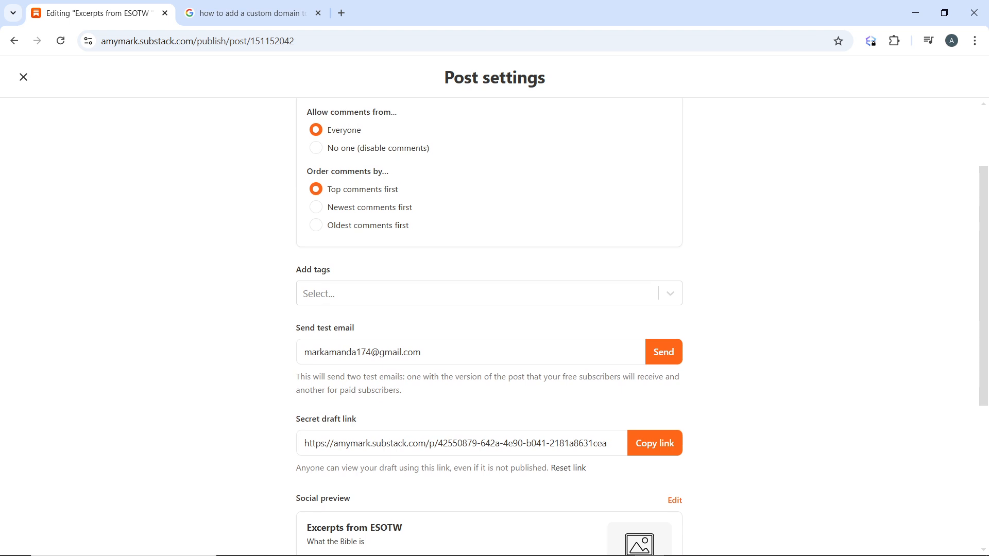
# - Enter 'bible word' in the Add tags box, dropping a stray comma, without confirming a tag
pyautogui.click(479, 294)
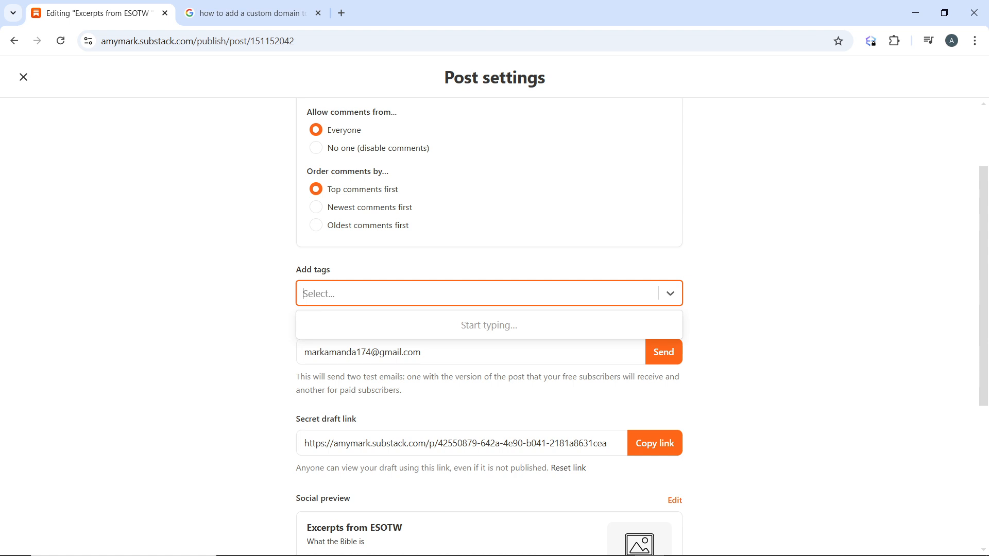
pyautogui.write('bibl')
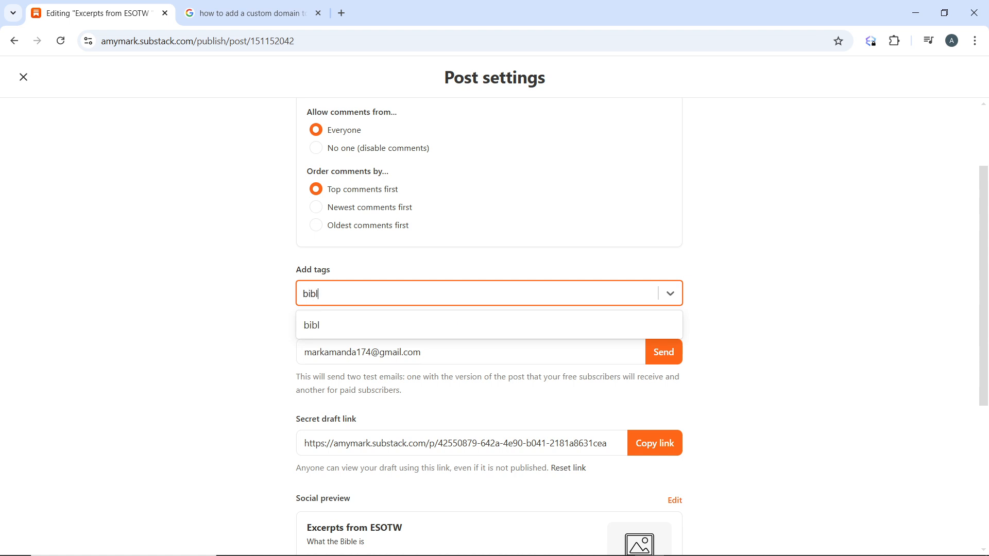
pyautogui.write('e')
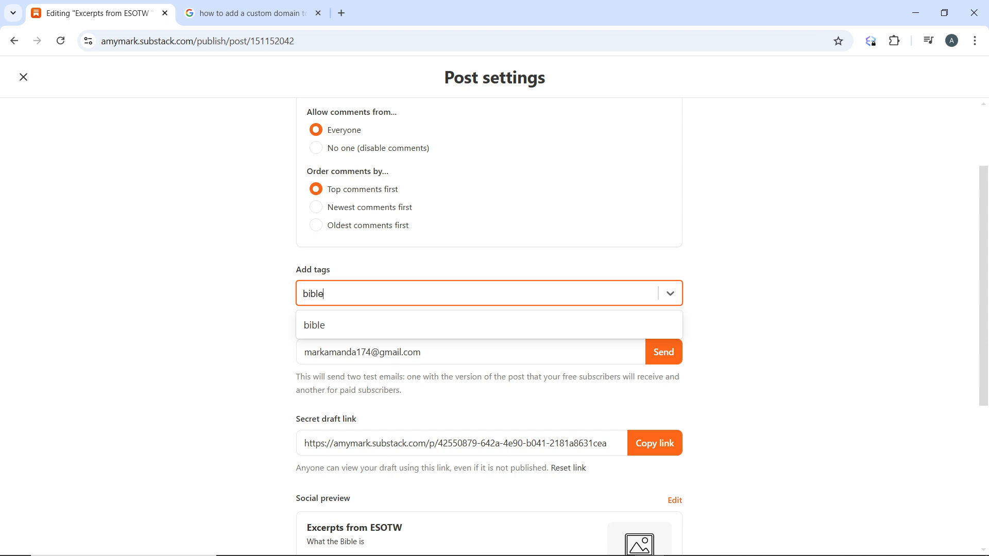
pyautogui.write(',')
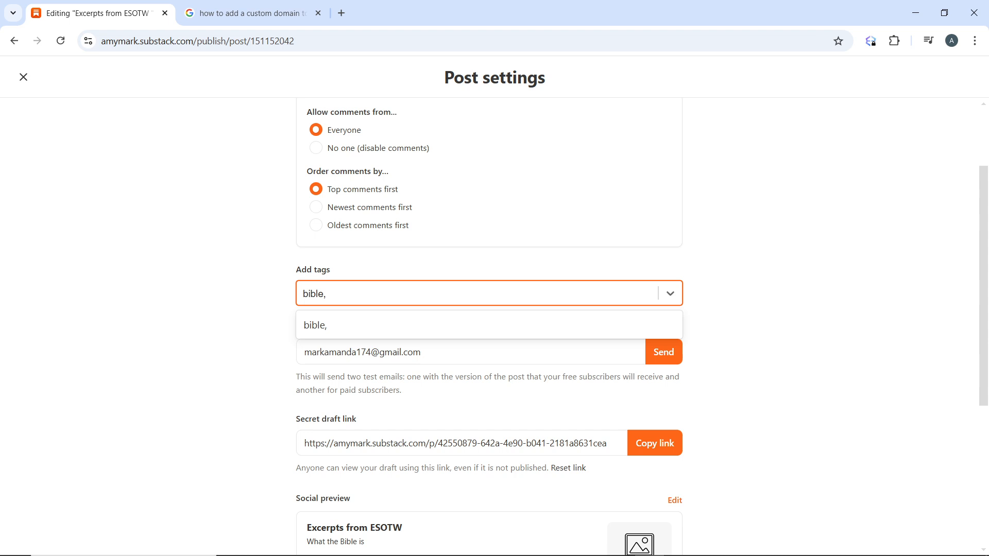
pyautogui.press('Backspace')
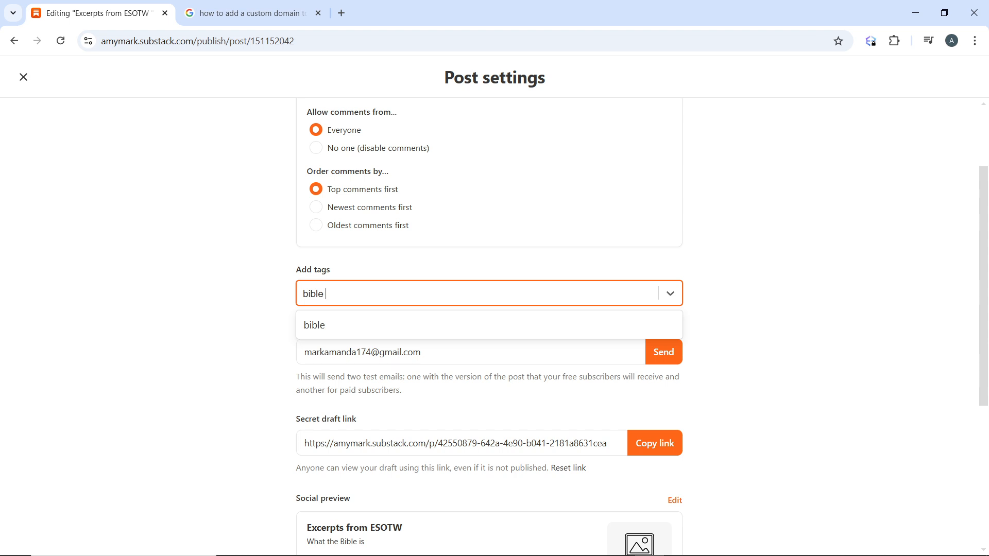
pyautogui.write('word')
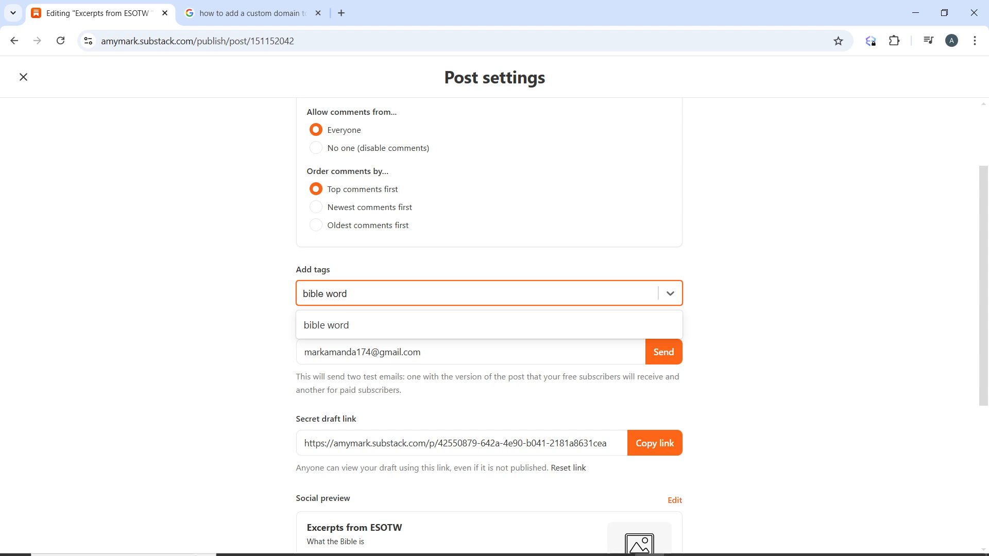
pyautogui.moveTo(488, 314)
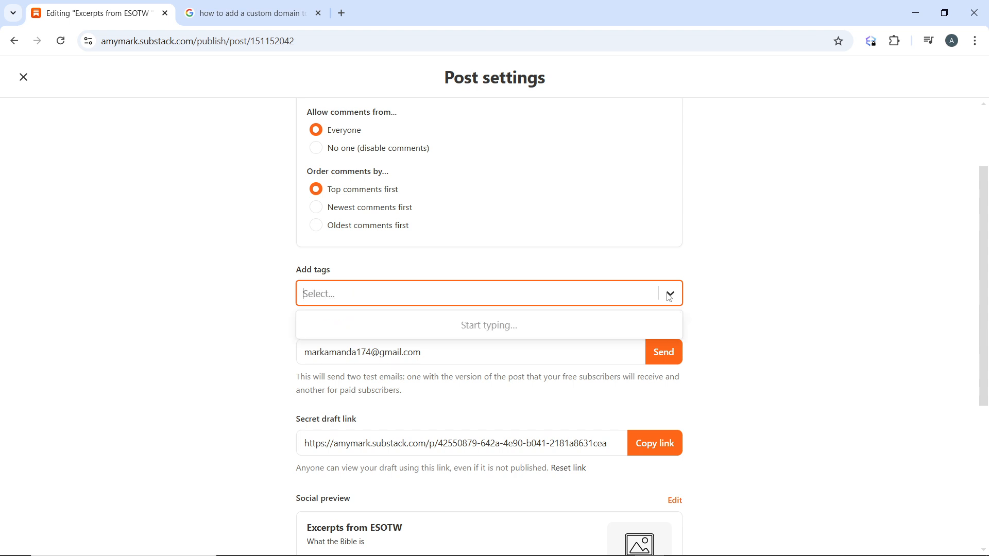
pyautogui.moveTo(328, 294)
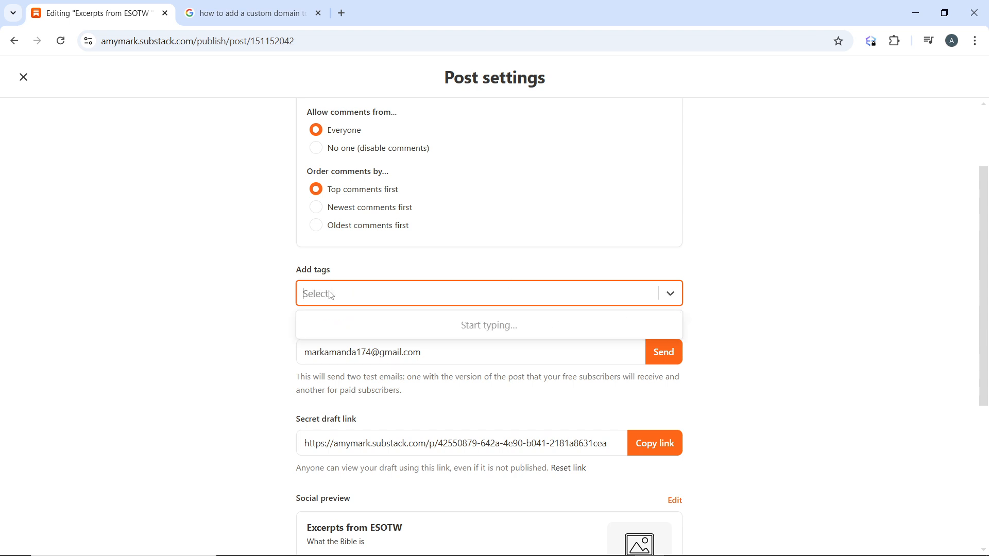
# - Attach the 'bible' and 'word' tags by picking each from its suggestion
pyautogui.write('bible')
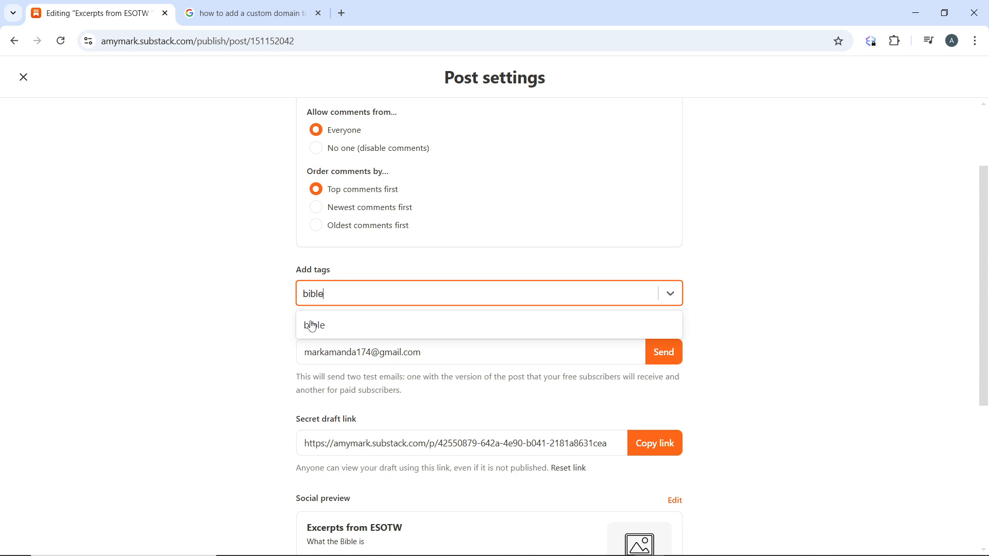
pyautogui.click(313, 325)
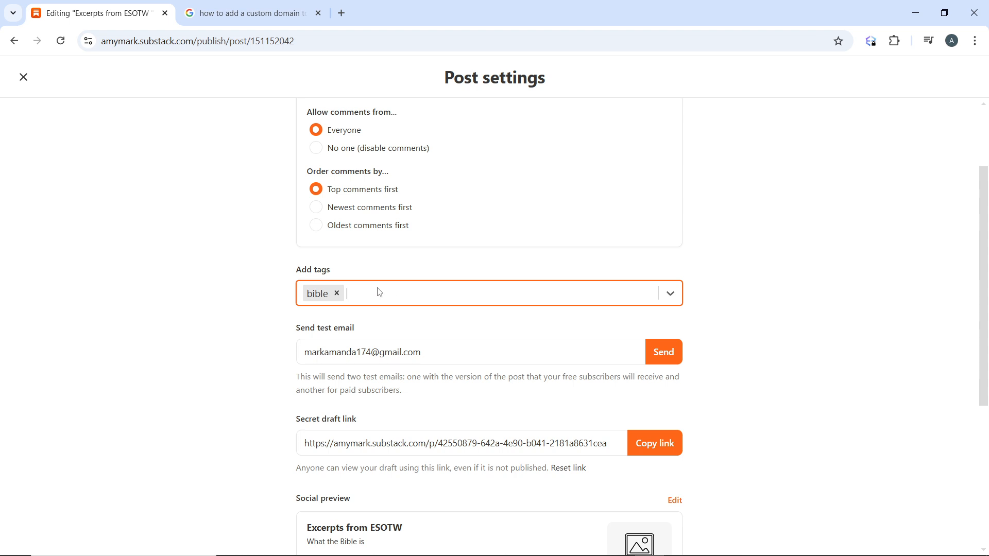
pyautogui.moveTo(372, 296)
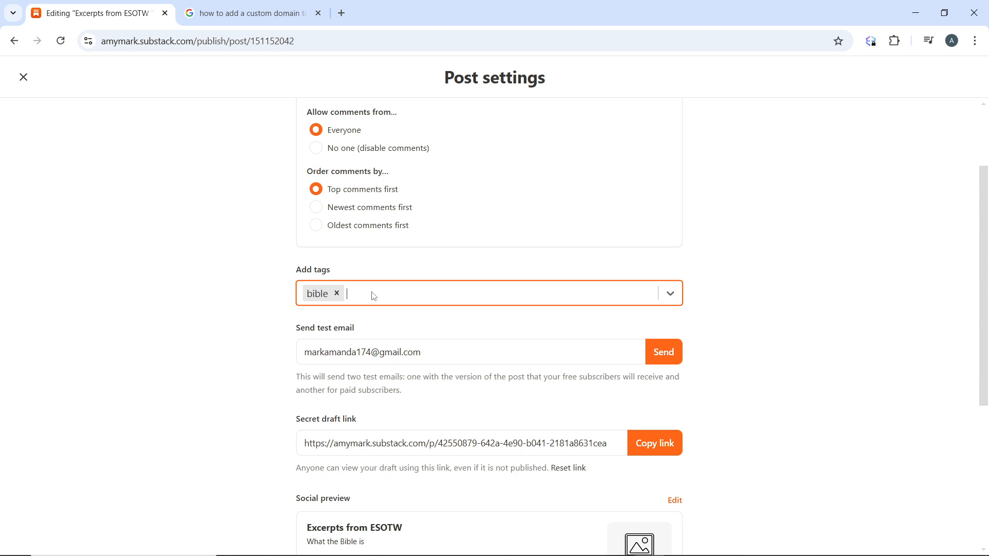
pyautogui.write('w')
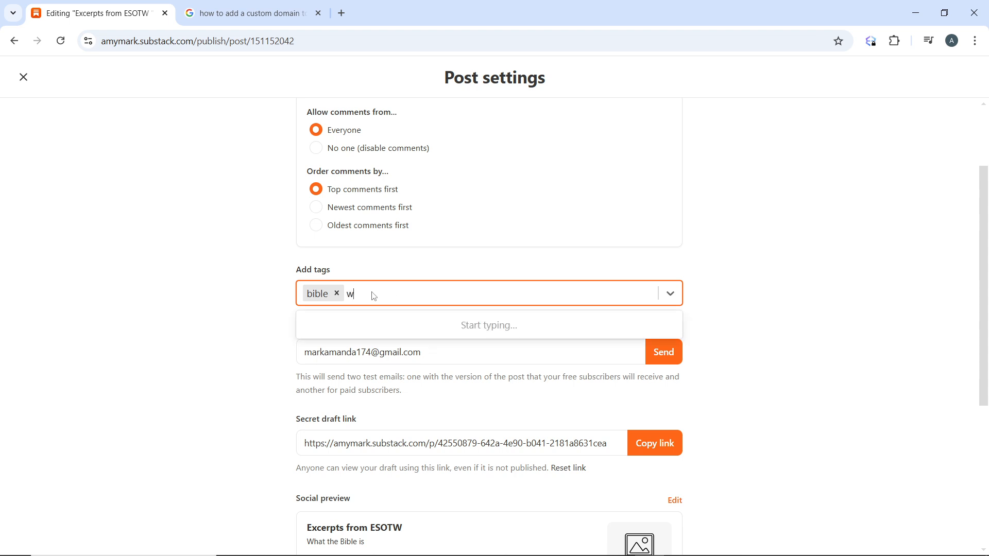
pyautogui.write('ord')
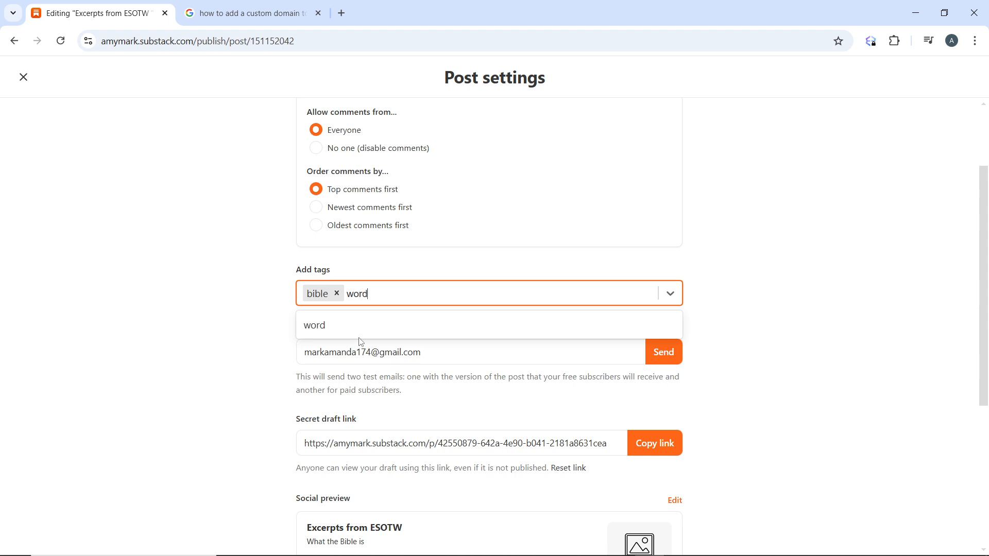
pyautogui.click(314, 325)
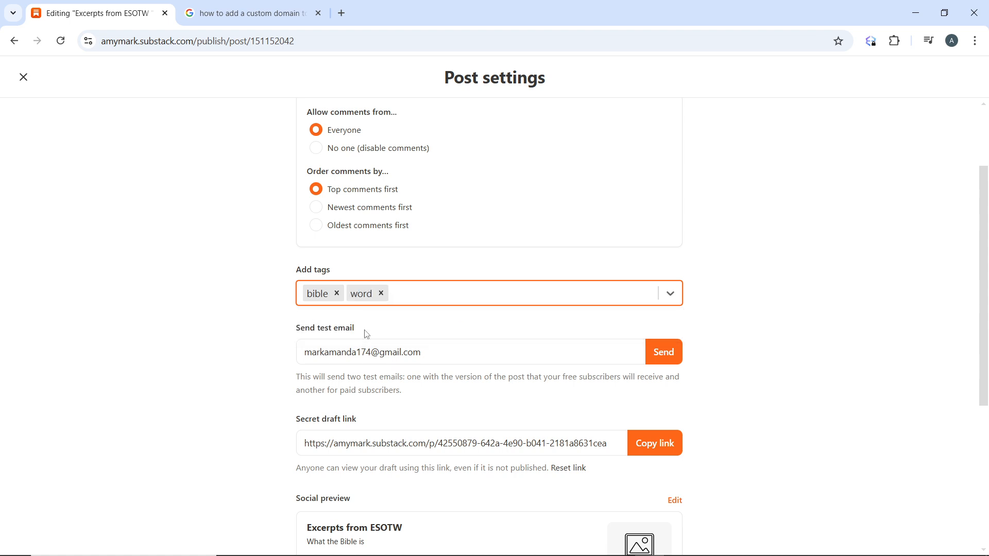
pyautogui.moveTo(442, 296)
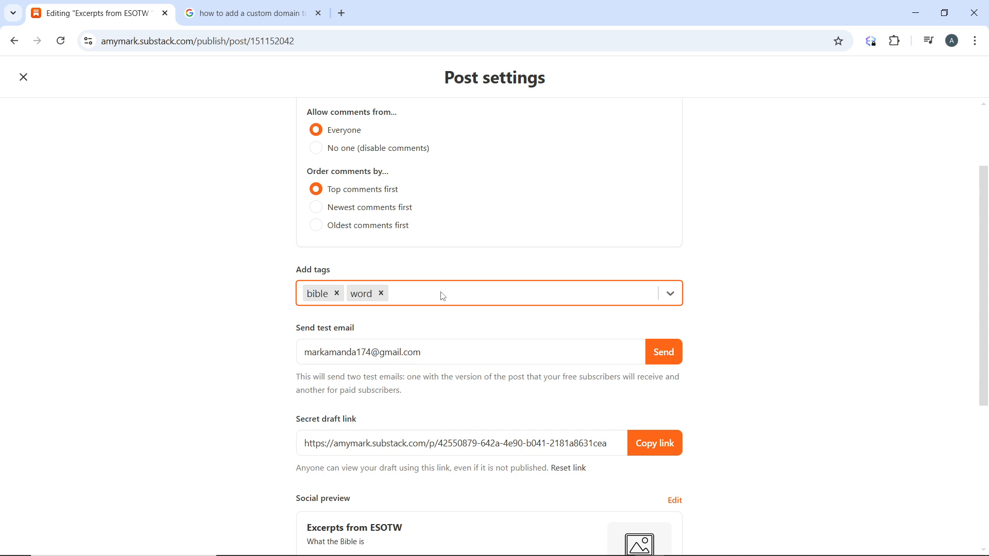
# - Remove the 'word' tag chip, then the 'bible' chip, leaving no tags
pyautogui.click(442, 294)
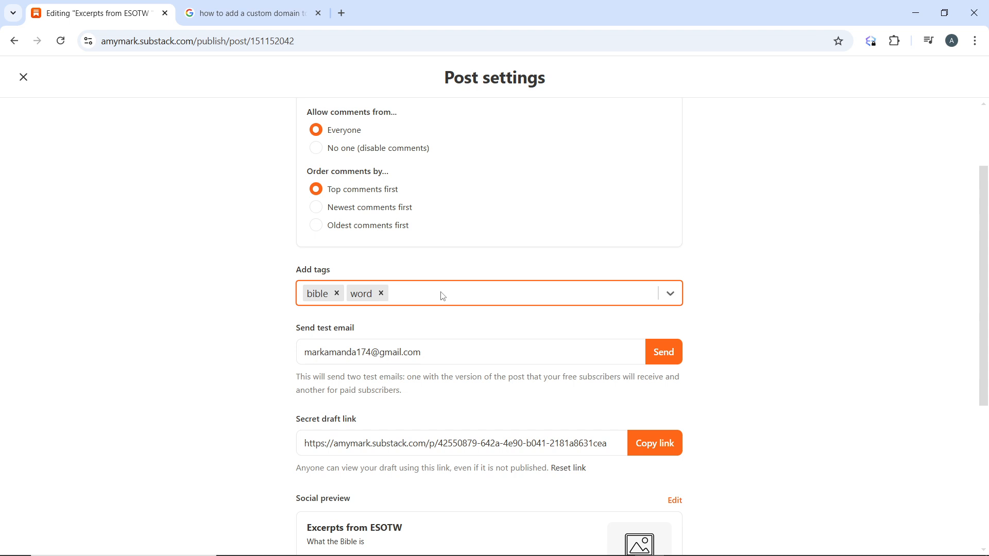
pyautogui.moveTo(390, 302)
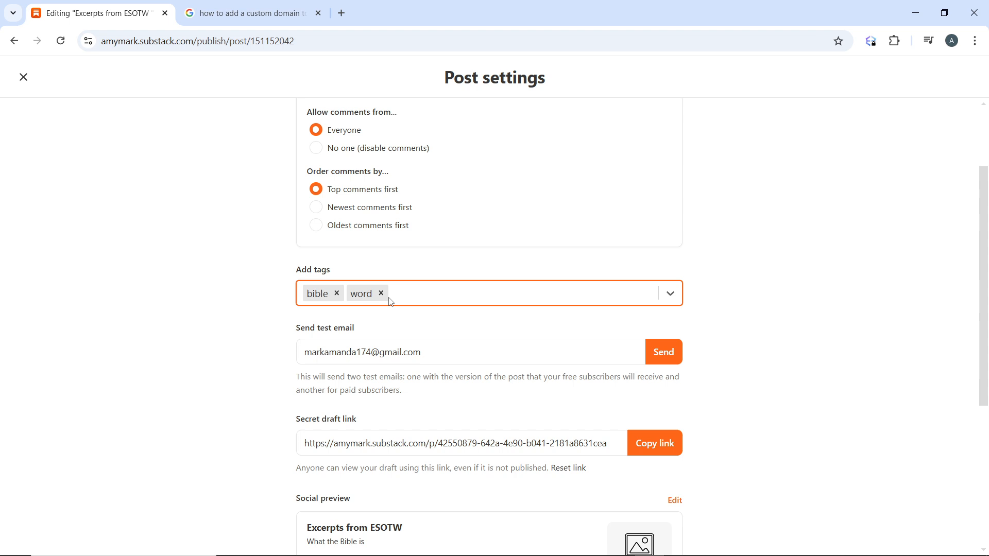
pyautogui.click(382, 294)
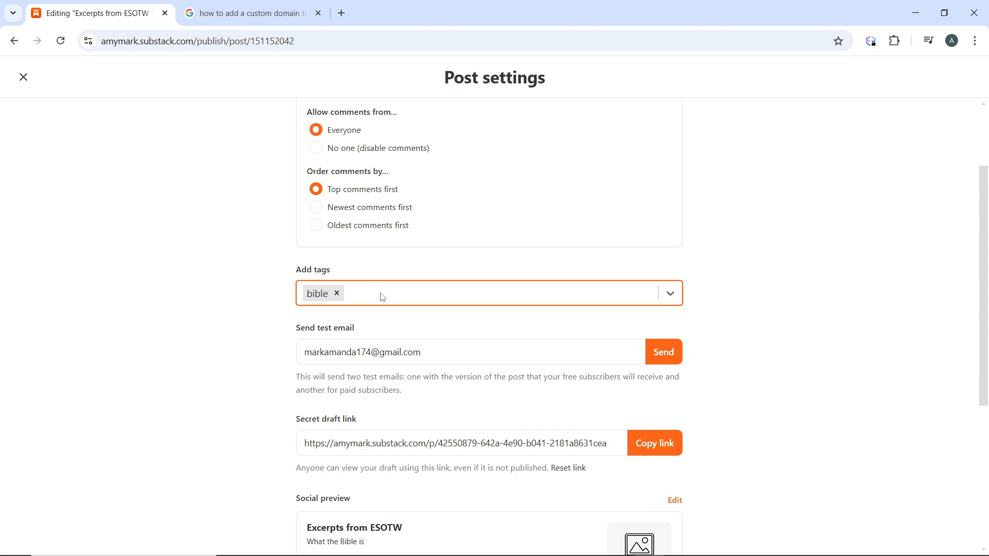
pyautogui.moveTo(338, 294)
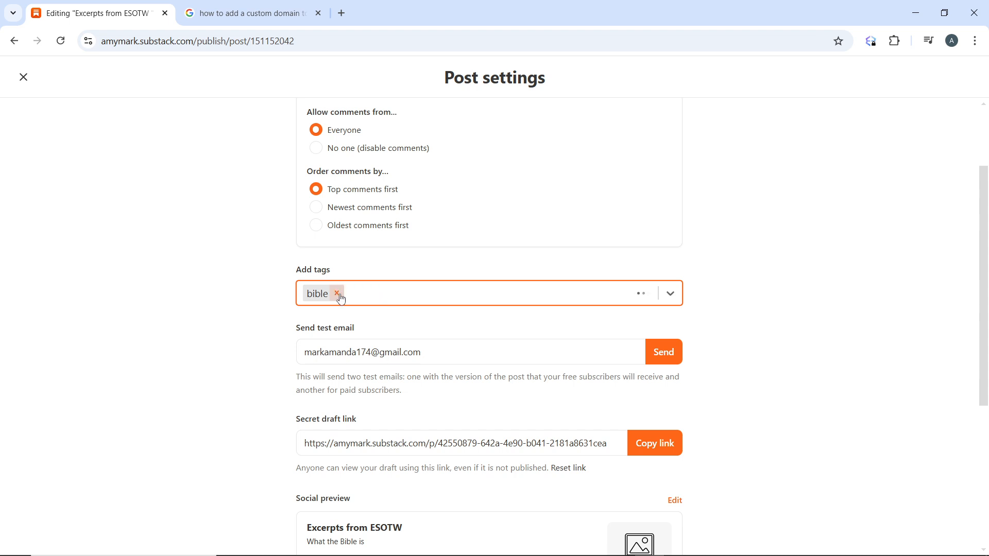
pyautogui.click(337, 294)
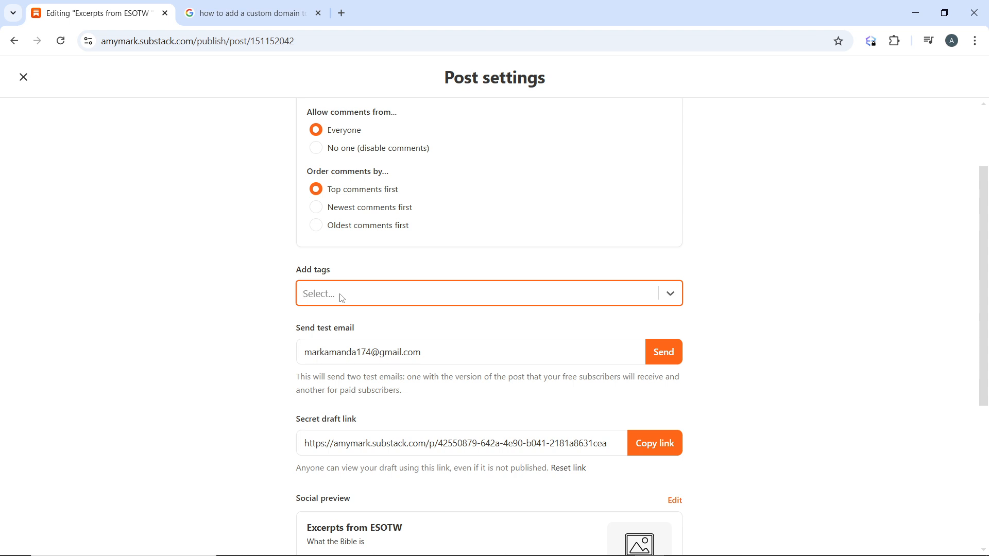
# - Close Post settings and return to the Excerpts from ESOTW draft editor
pyautogui.scroll(3)
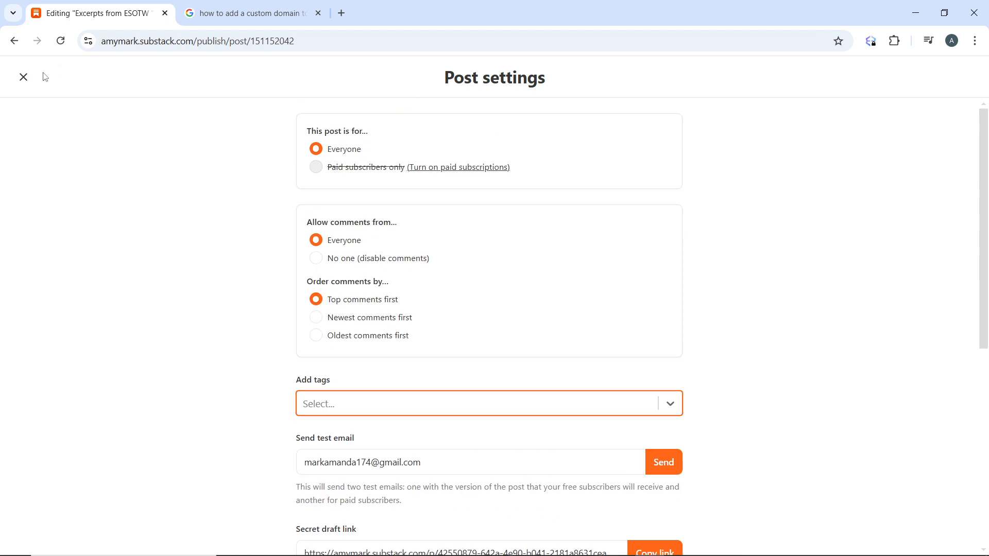
pyautogui.click(24, 77)
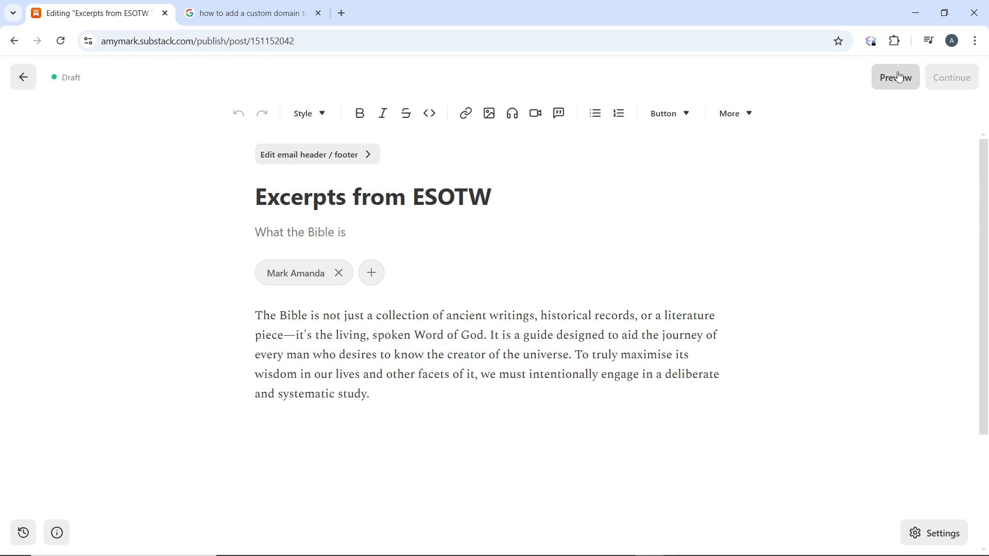
pyautogui.moveTo(654, 263)
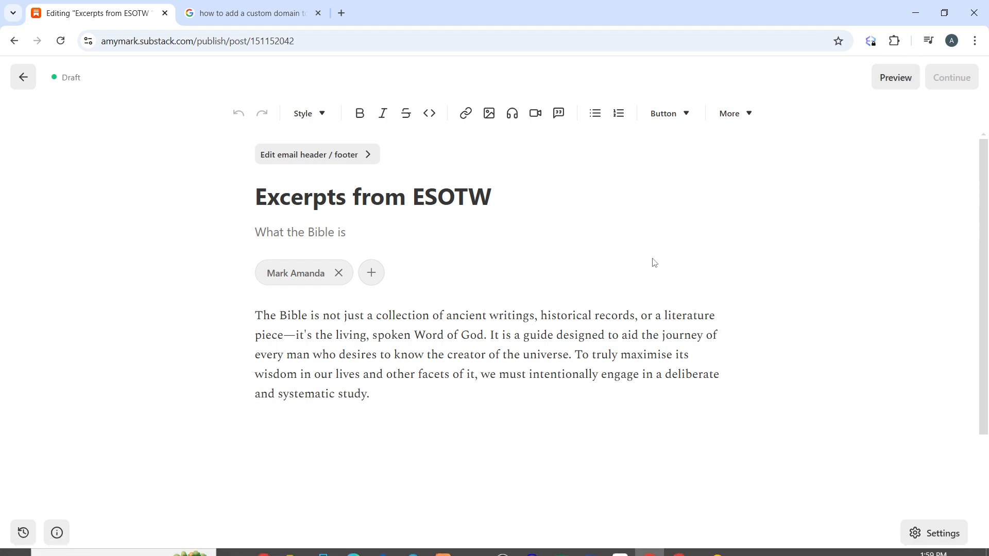